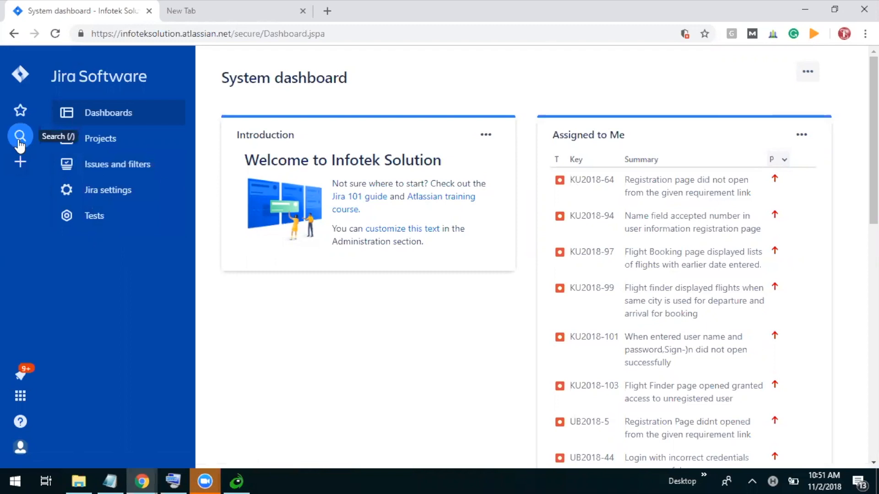
Open the issue navigator listing all 1691 issues, ordered by most recently viewed
left_click(20, 135)
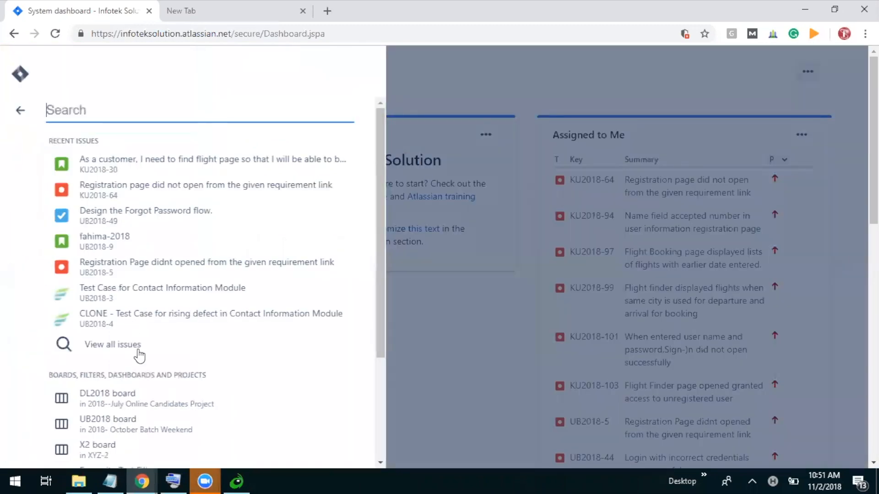
left_click(113, 344)
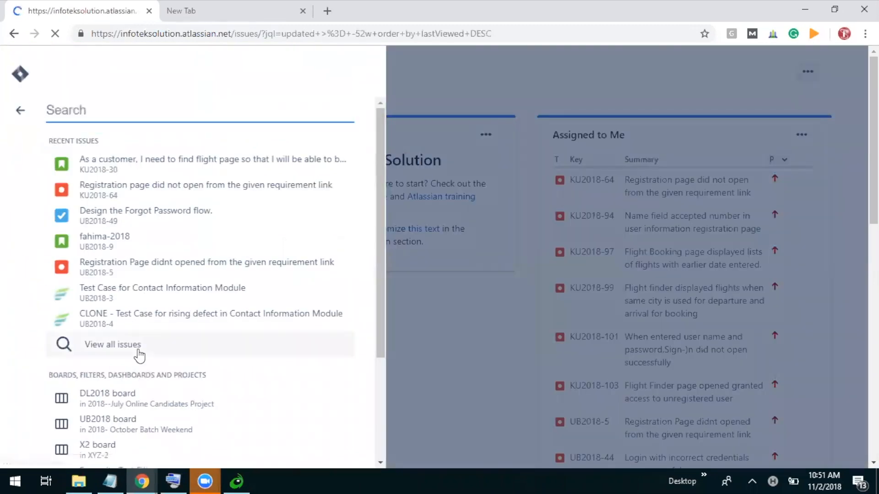
left_click(113, 344)
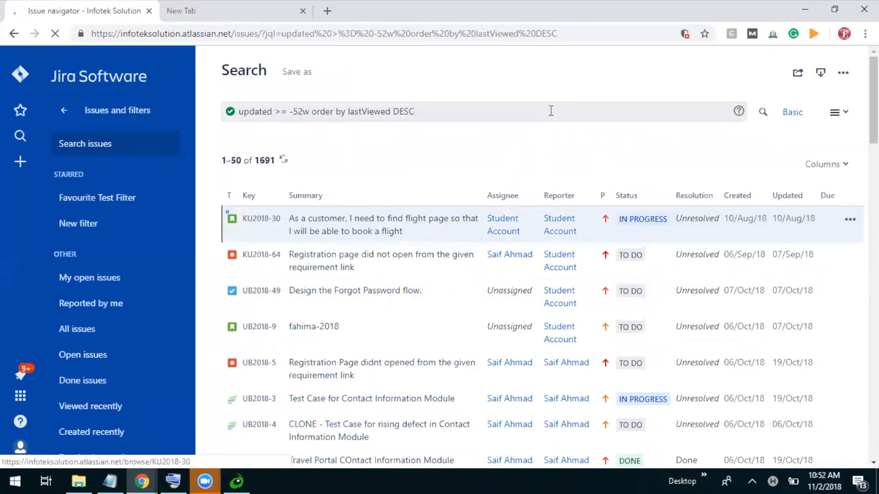
Run the JQL query 'created <= -2d', returning 2149 issues created at least two days ago
double_click(403, 112)
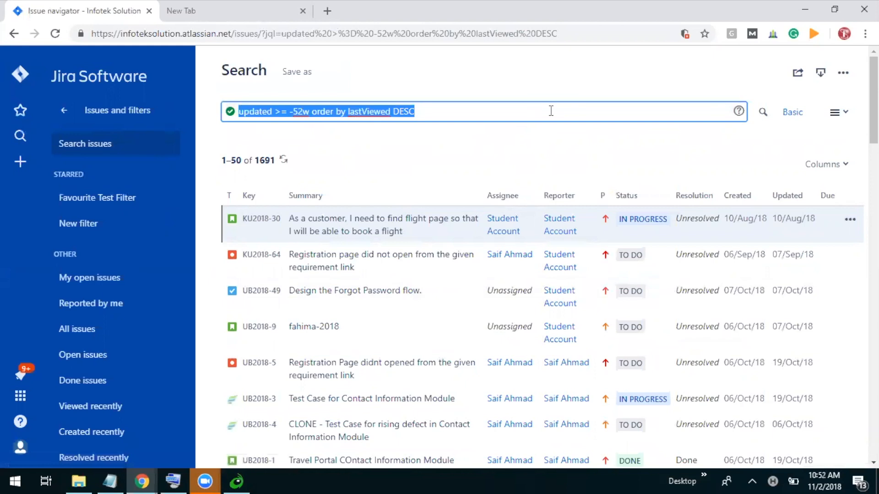
key("Delete")
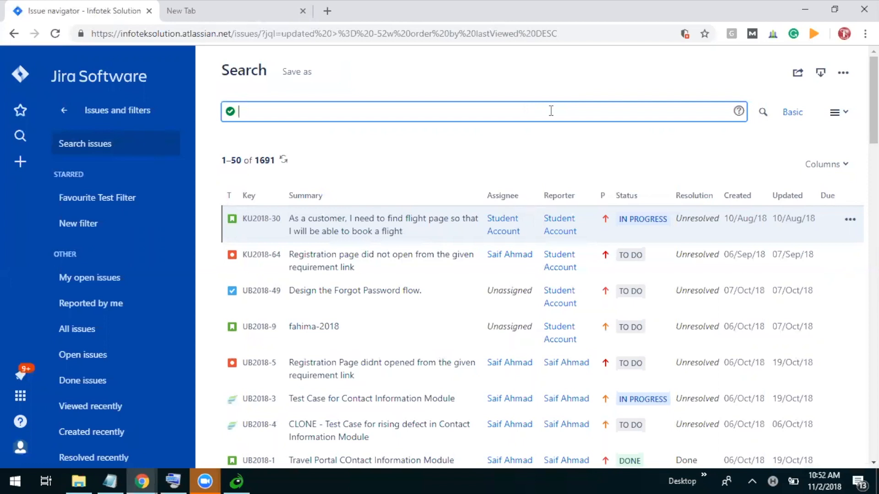
type("created")
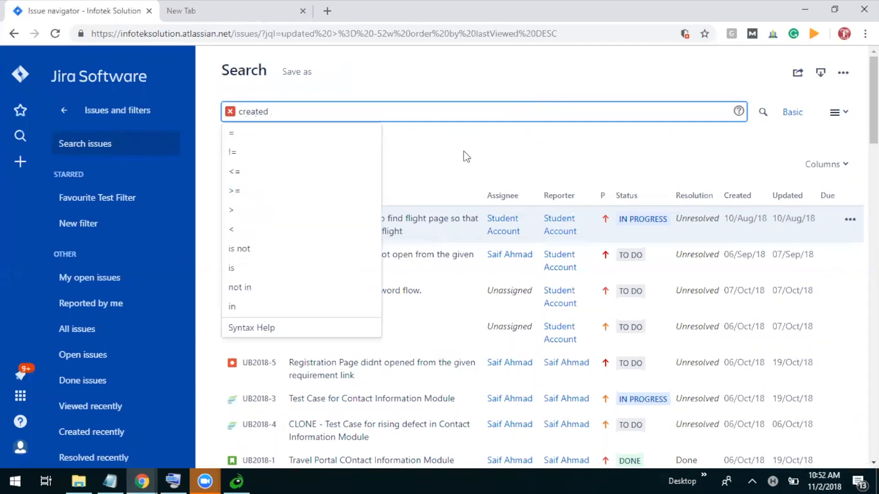
left_click(232, 171)
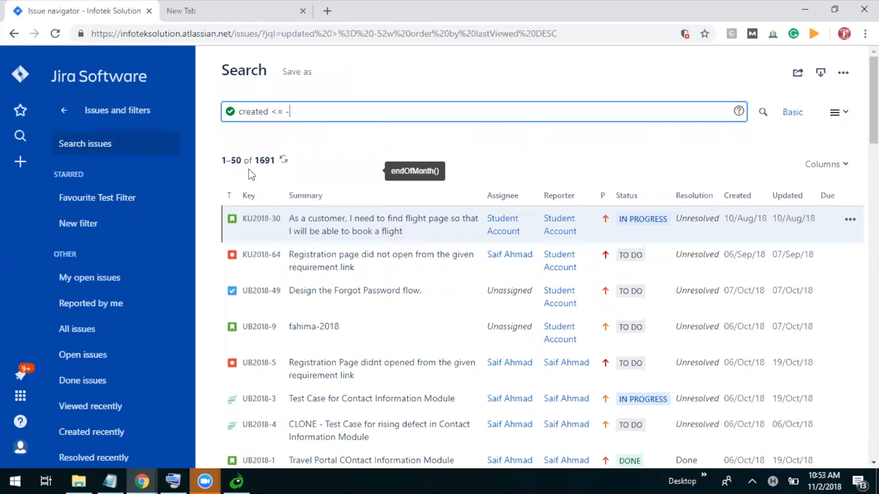
type("2d")
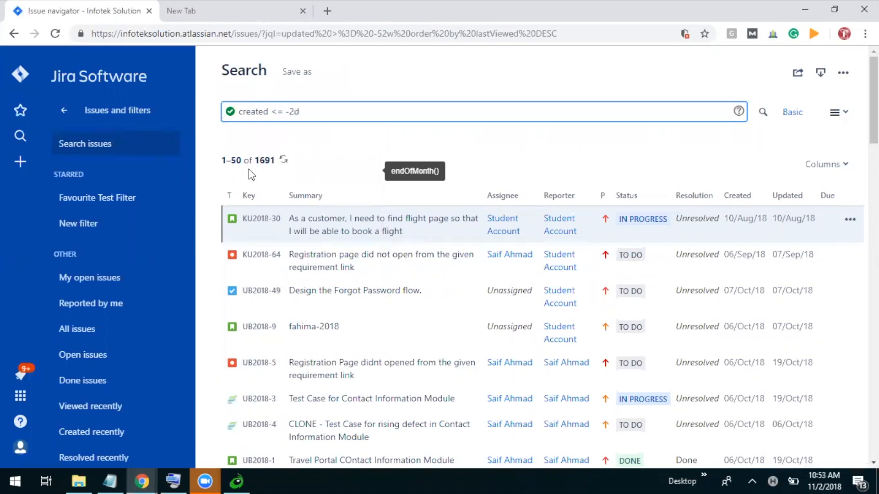
mouse_move(763, 113)
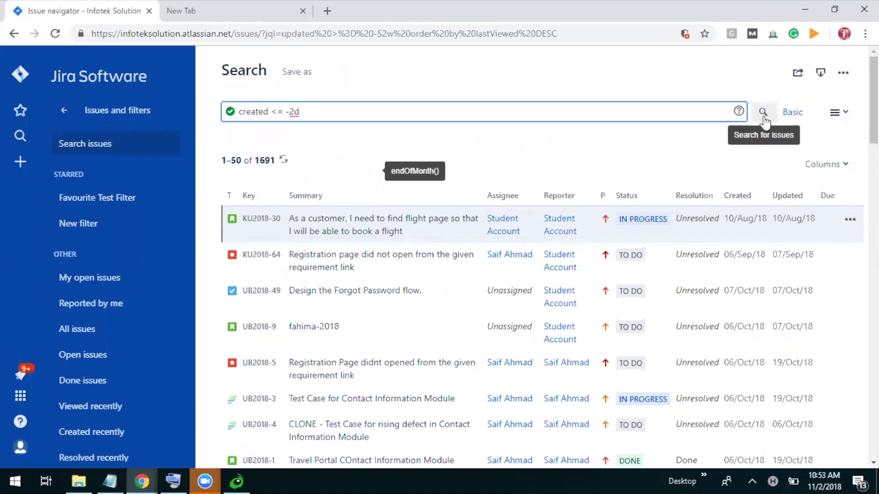
left_click(763, 111)
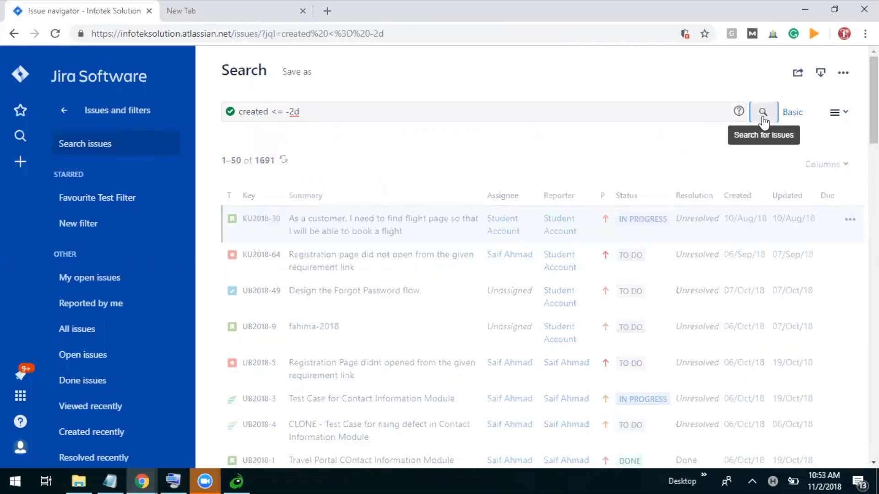
left_click(763, 111)
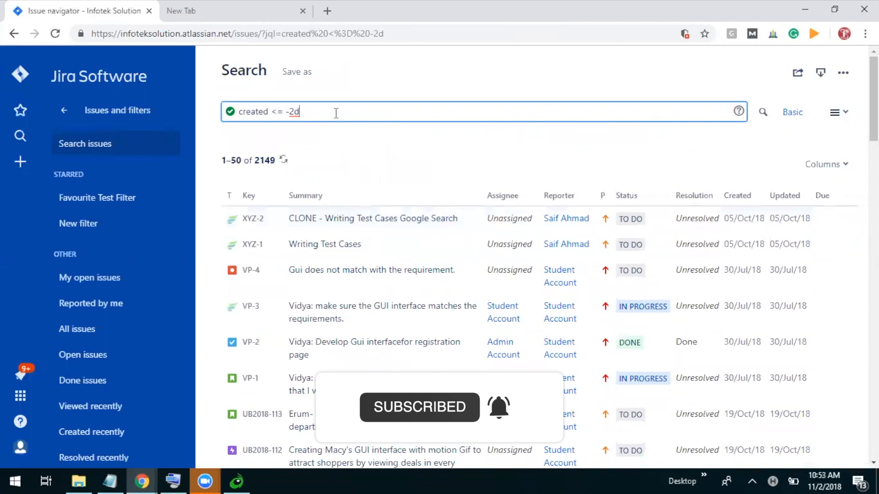
Run the JQL query 'resolved >= -3w AND resolved <= -2w', returning 21 done issues
double_click(295, 112)
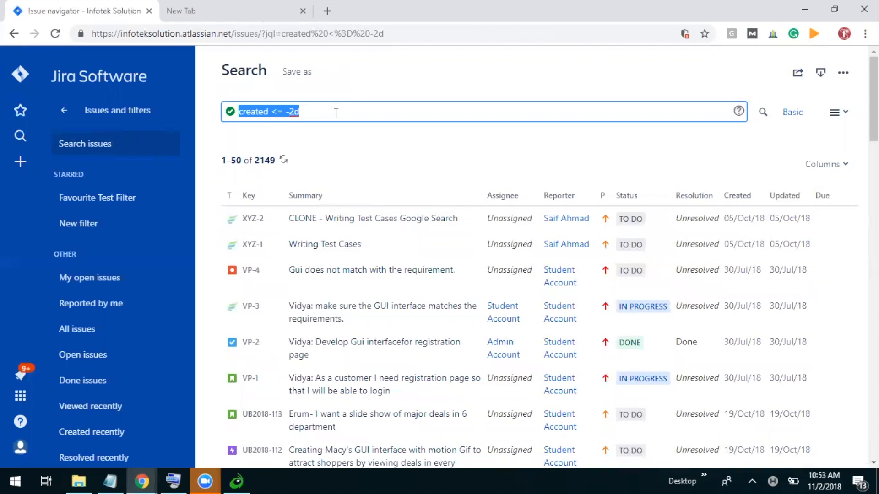
type("resolved")
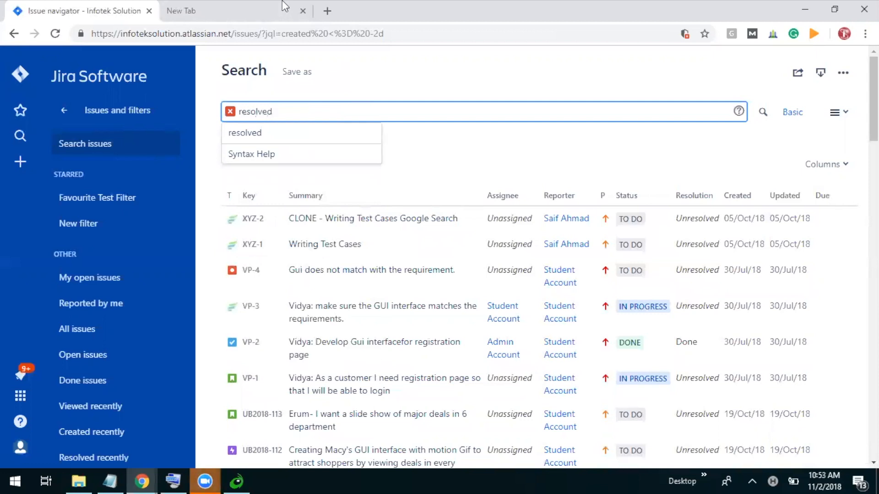
mouse_move(340, 112)
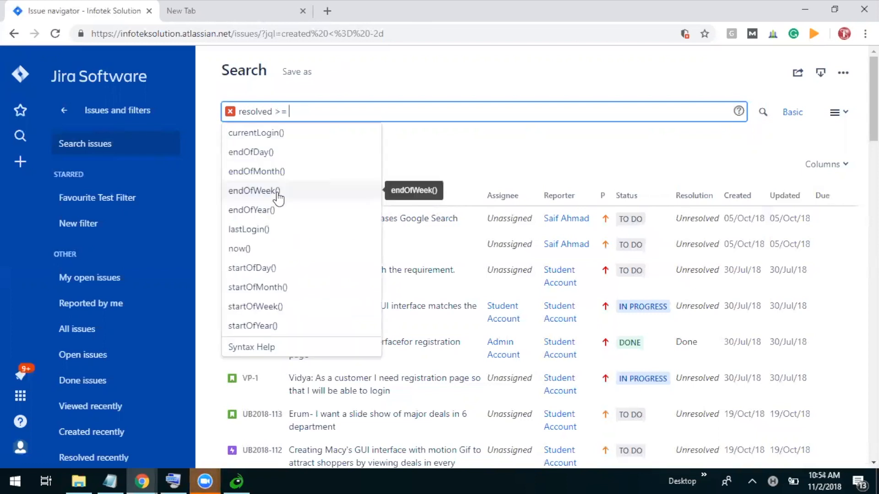
type("-3w AND")
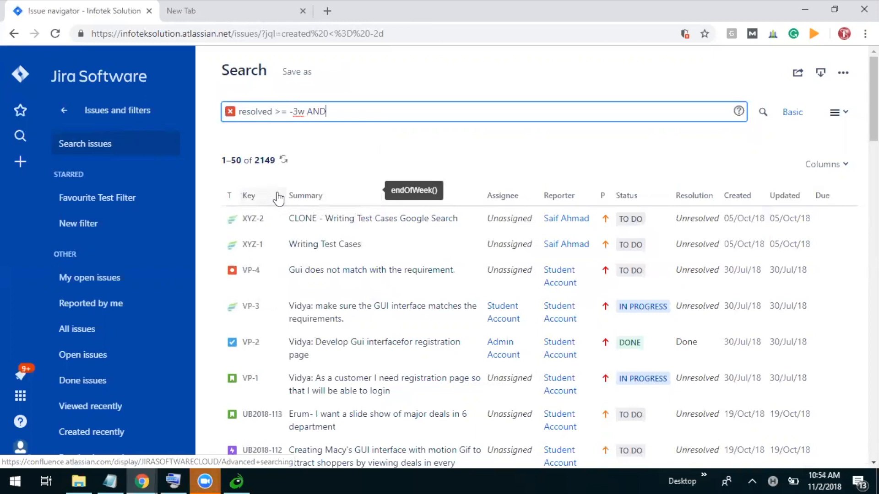
type("resolved <=")
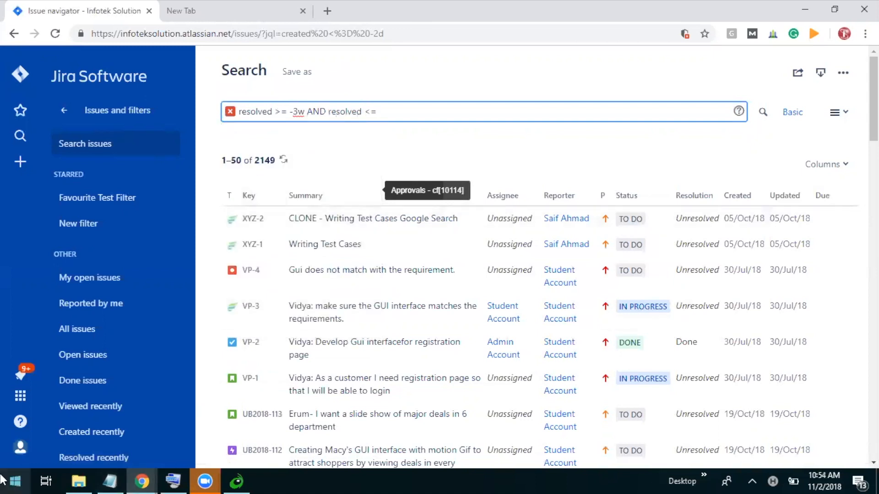
left_click(379, 111)
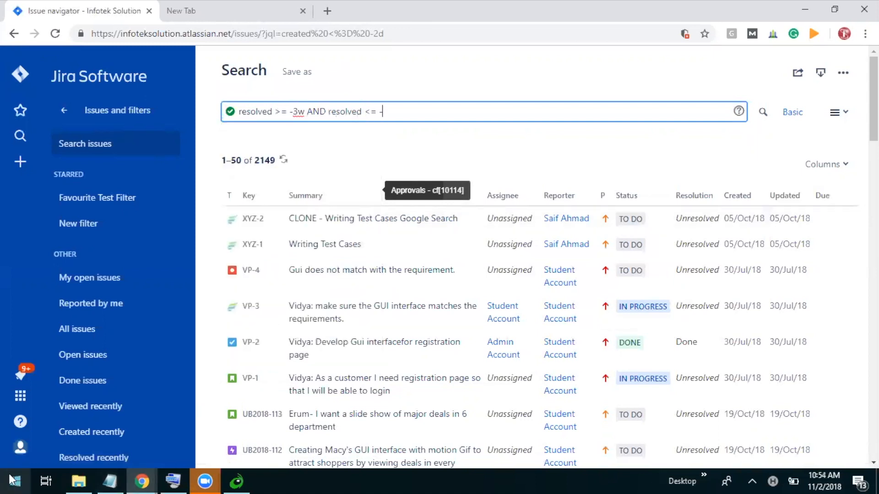
type("2")
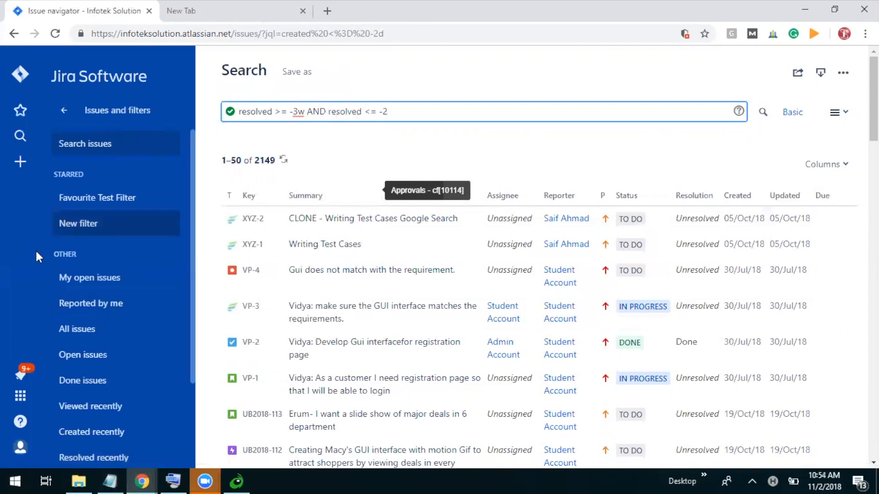
left_click(763, 111)
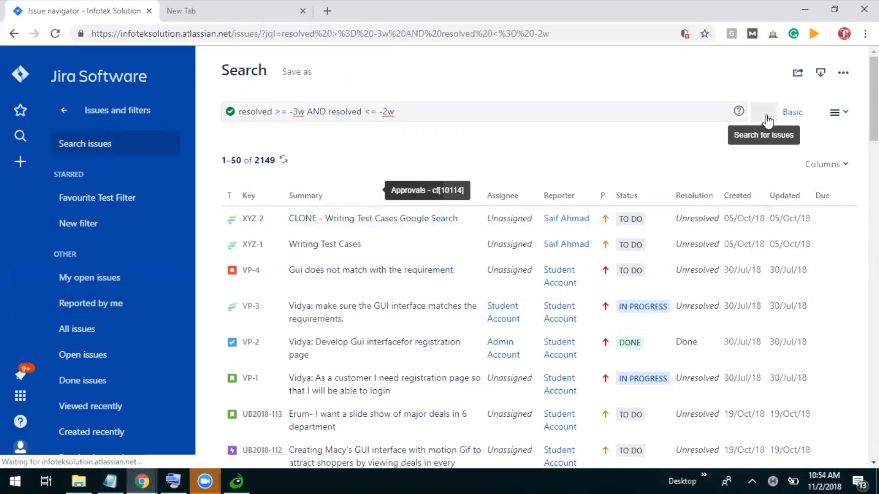
left_click(763, 112)
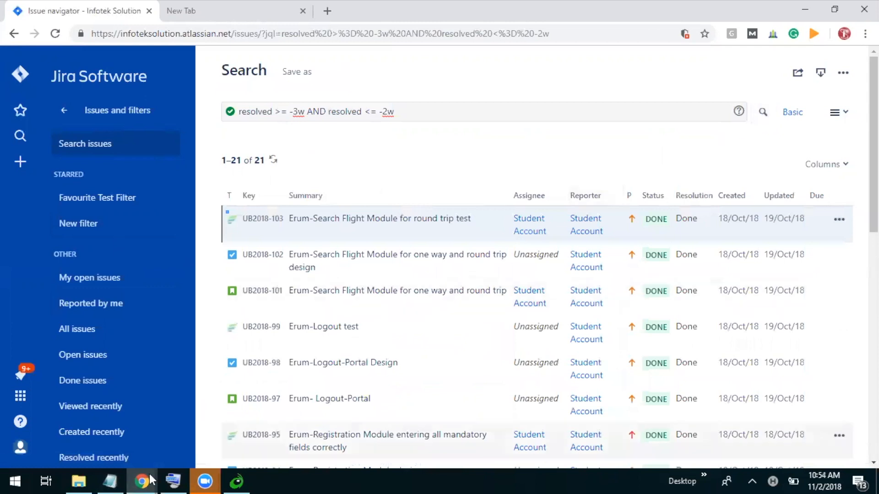
scroll("down", 3)
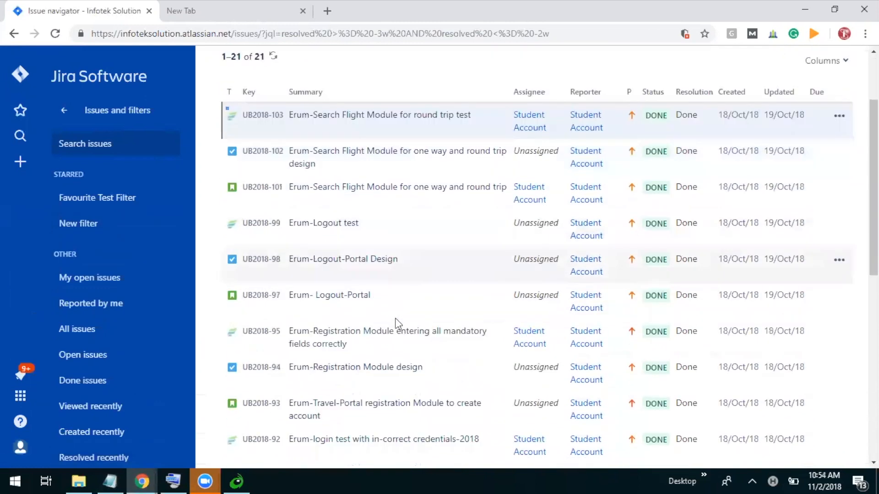